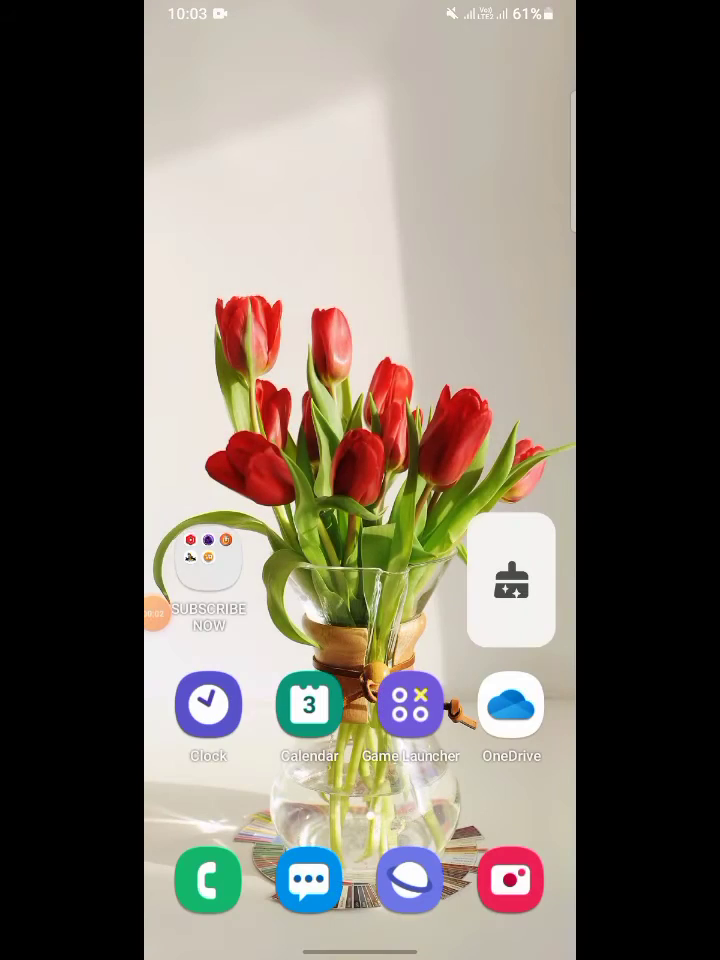
Step: Look through the app drawer, then pull down the quick settings and notification panel
scroll("up", 3)
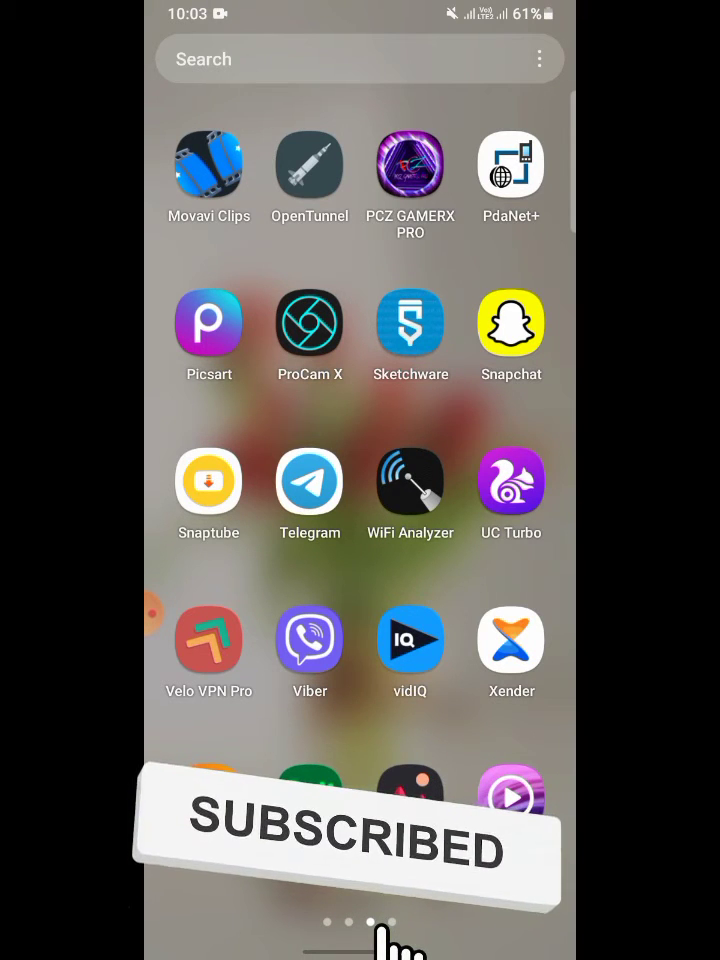
scroll("down", 3)
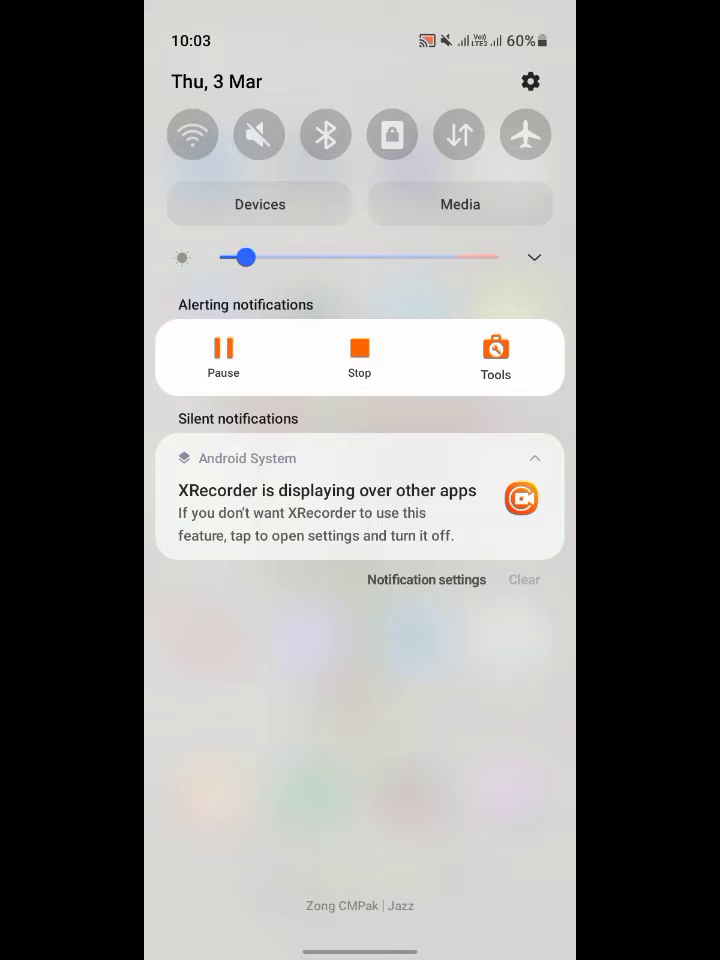
Step: Launch Settings from the quick panel and go into the Connections page
left_click(530, 82)
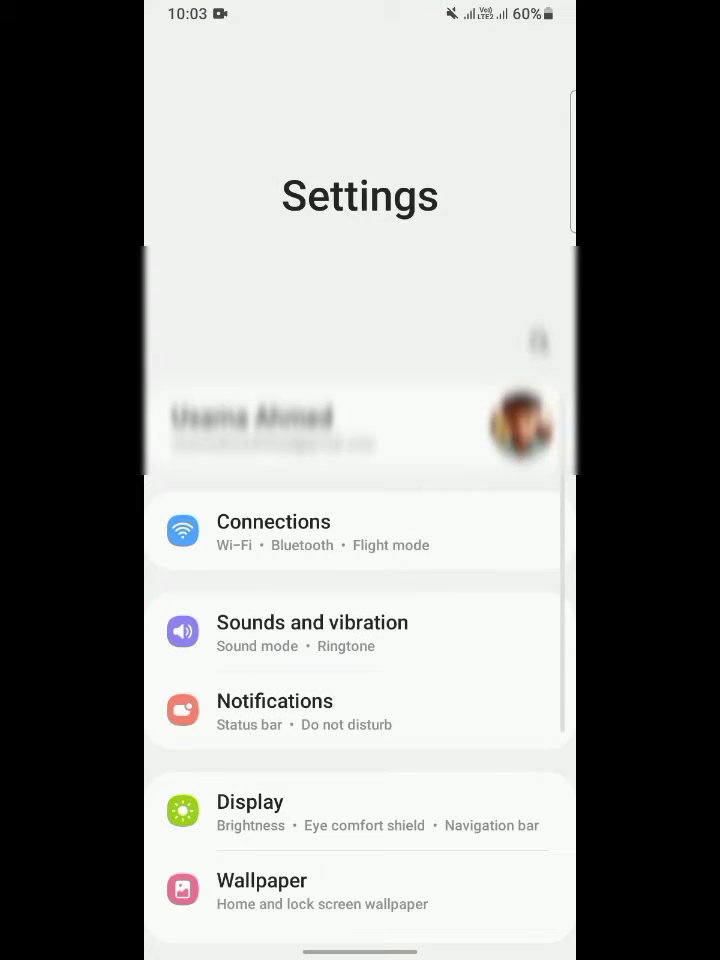
scroll("down", 3)
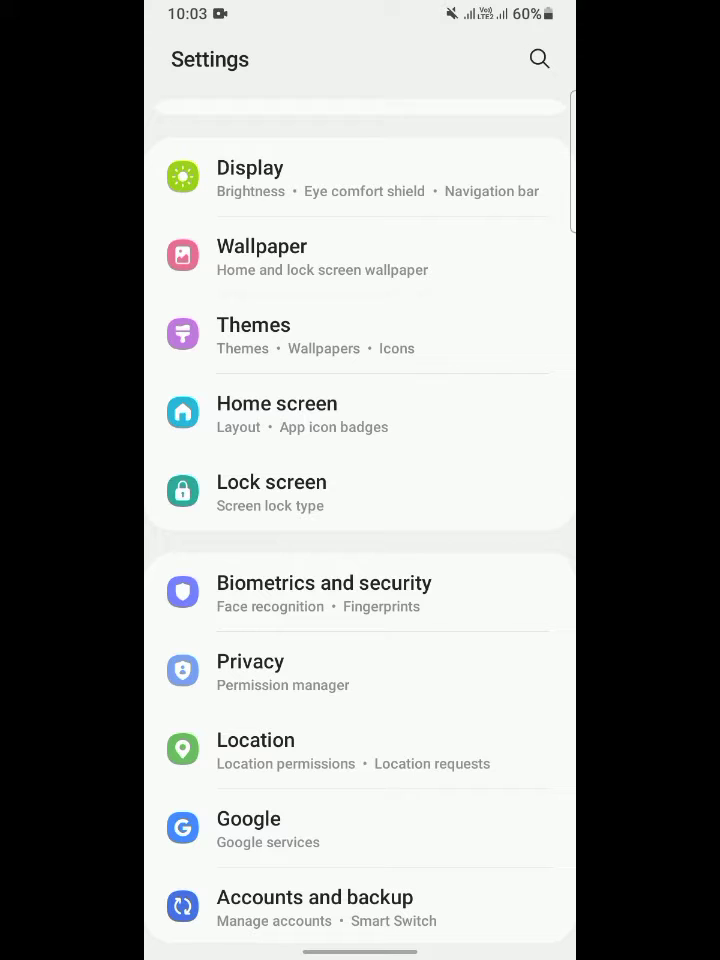
scroll("up", 3)
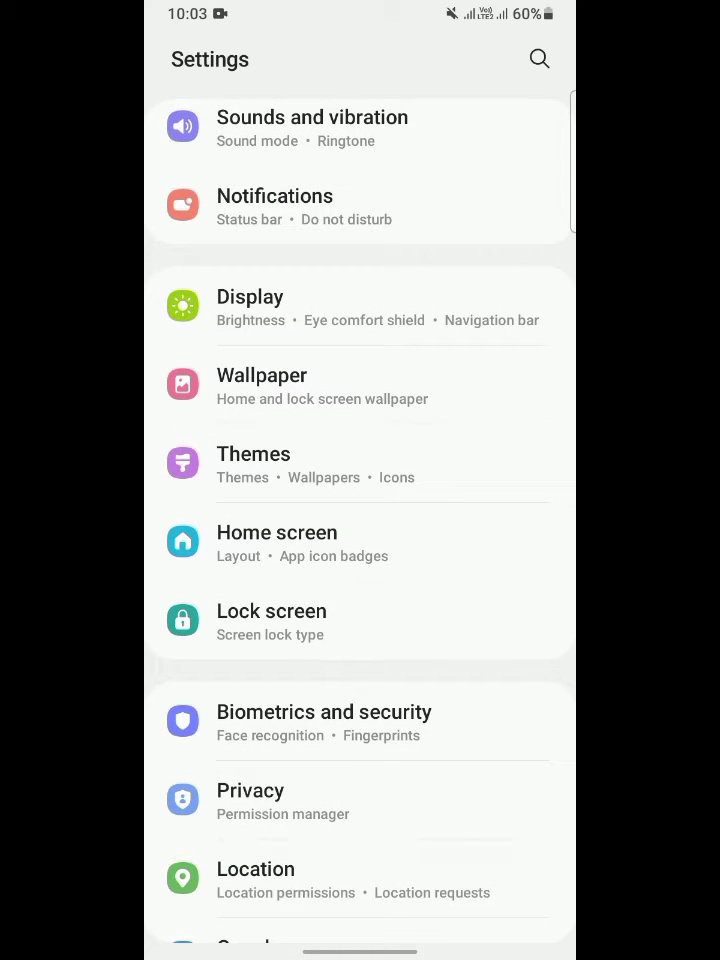
scroll("down", 3)
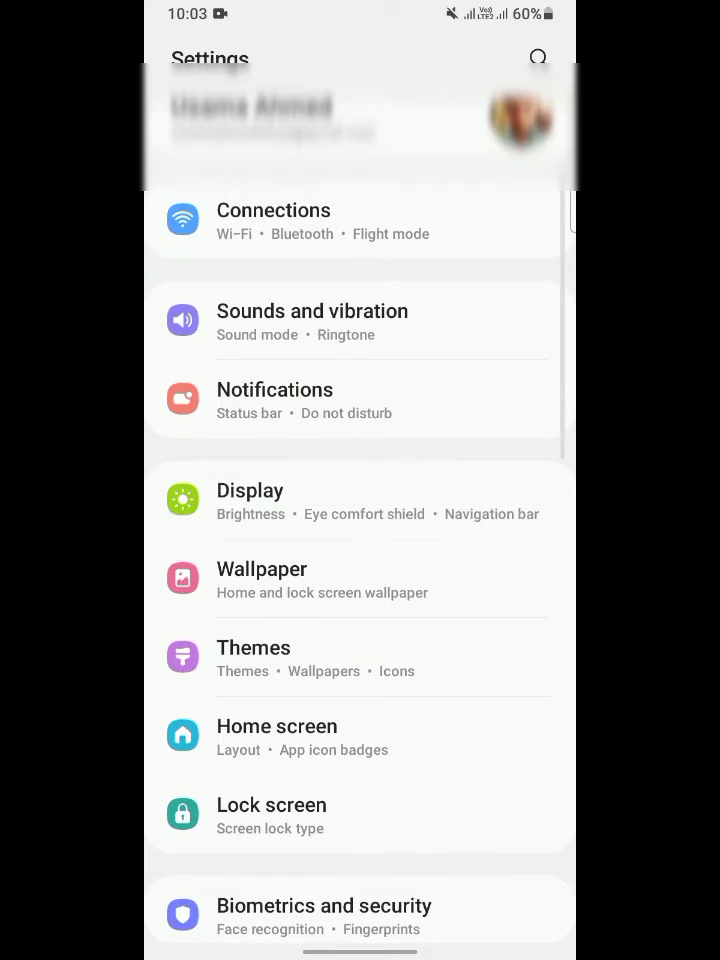
left_click(272, 220)
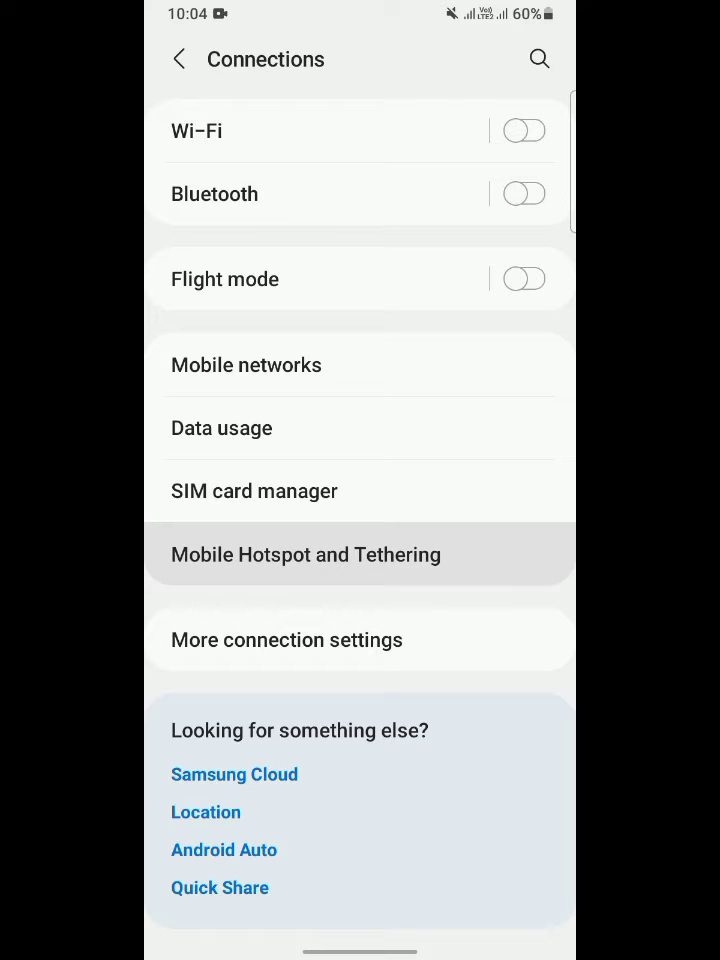
Step: Go through Mobile Hotspot and Tethering to the Mobile Hotspot page, hotspot off on 2.4 GHz
left_click(304, 554)
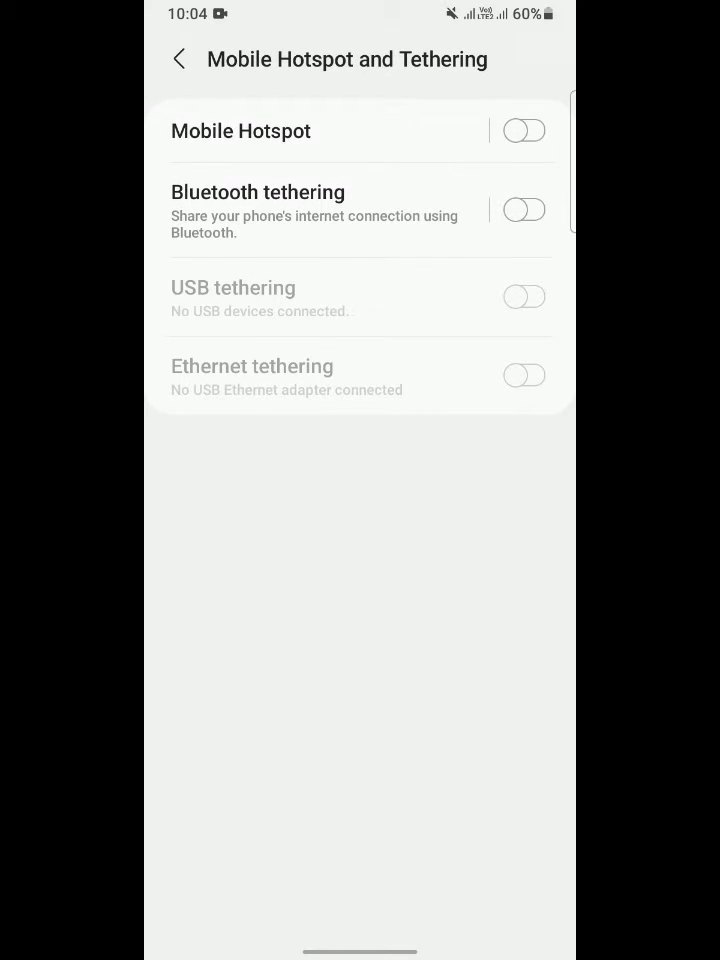
left_click(240, 132)
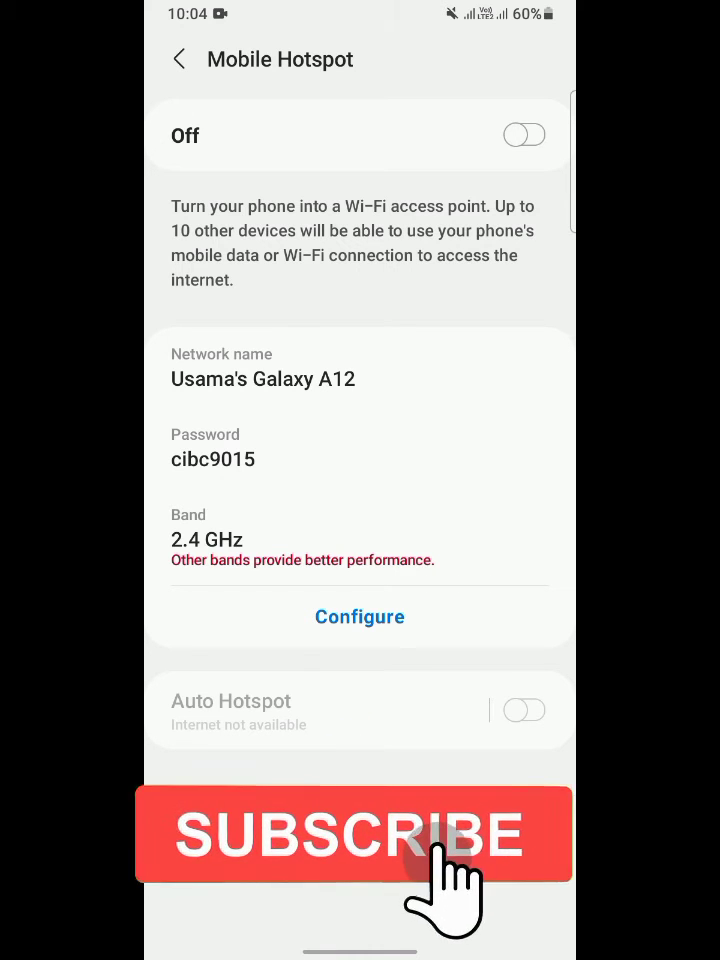
Step: In the hotspot configuration, set Band to 5 GHz preferred and save it
left_click(360, 616)
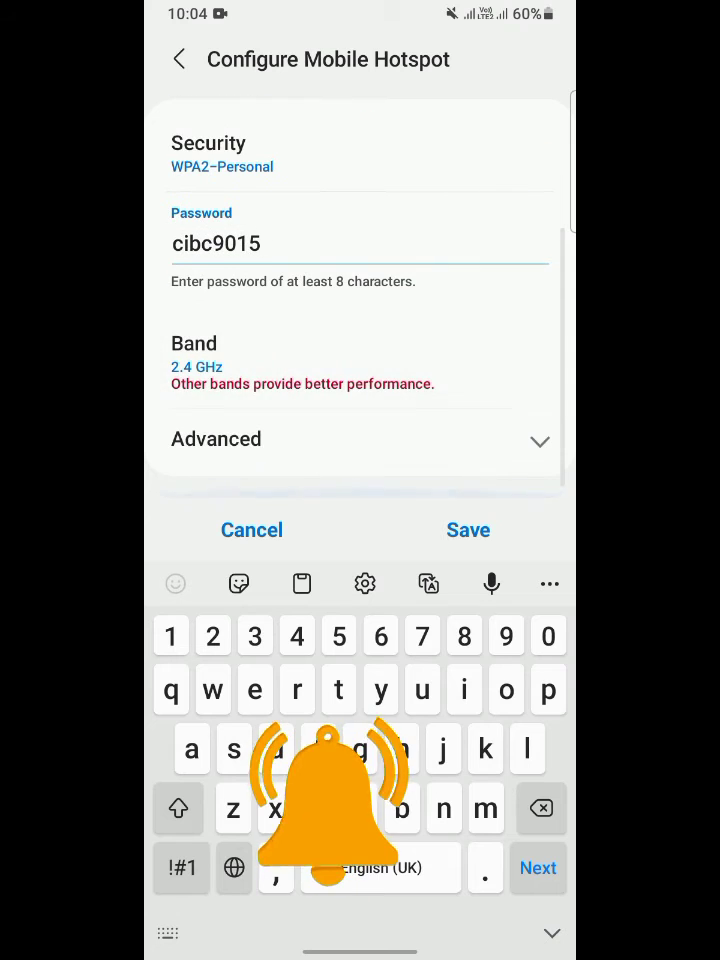
left_click(198, 368)
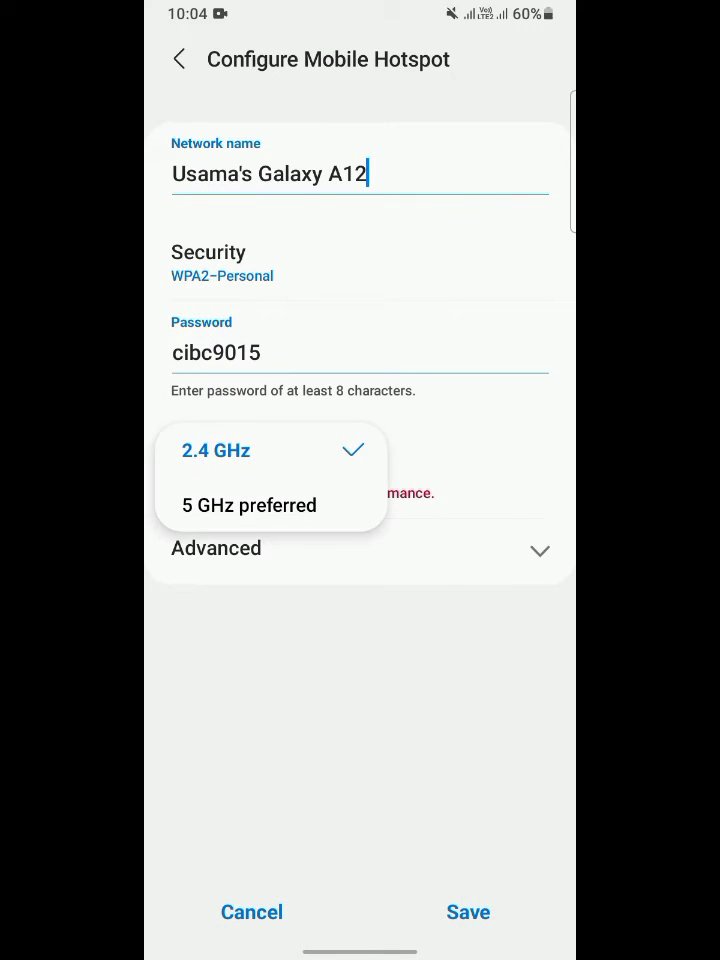
left_click(248, 504)
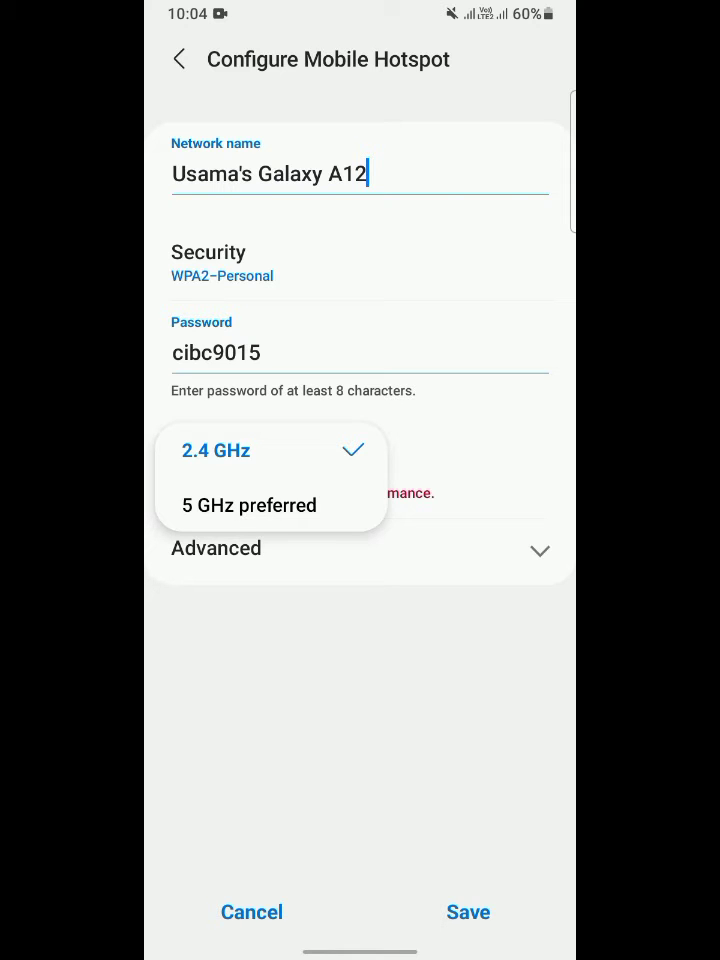
left_click(248, 504)
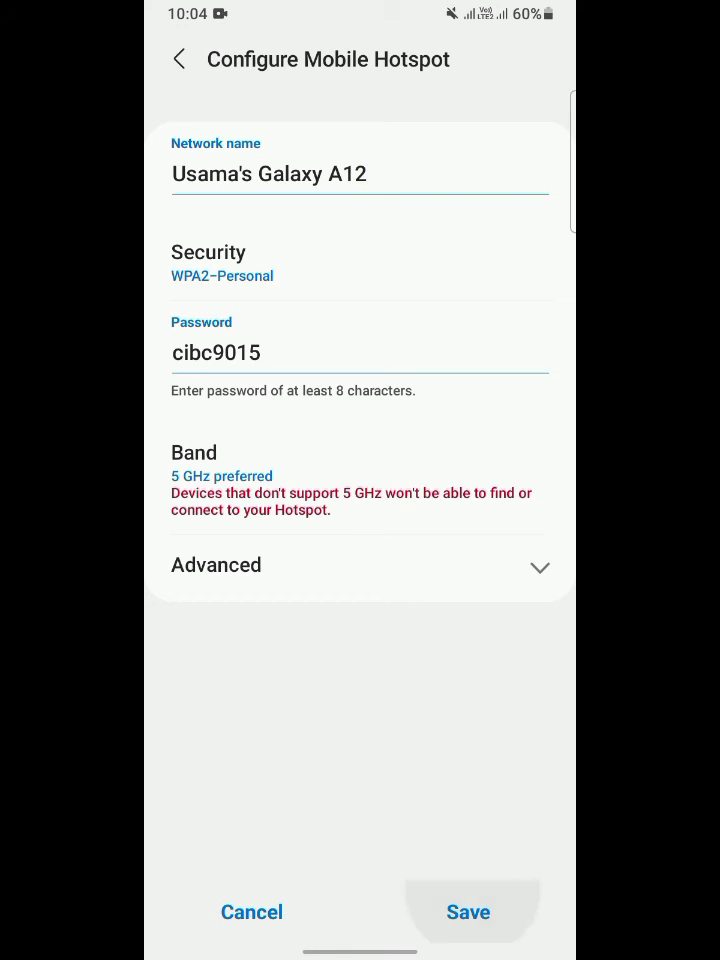
left_click(468, 912)
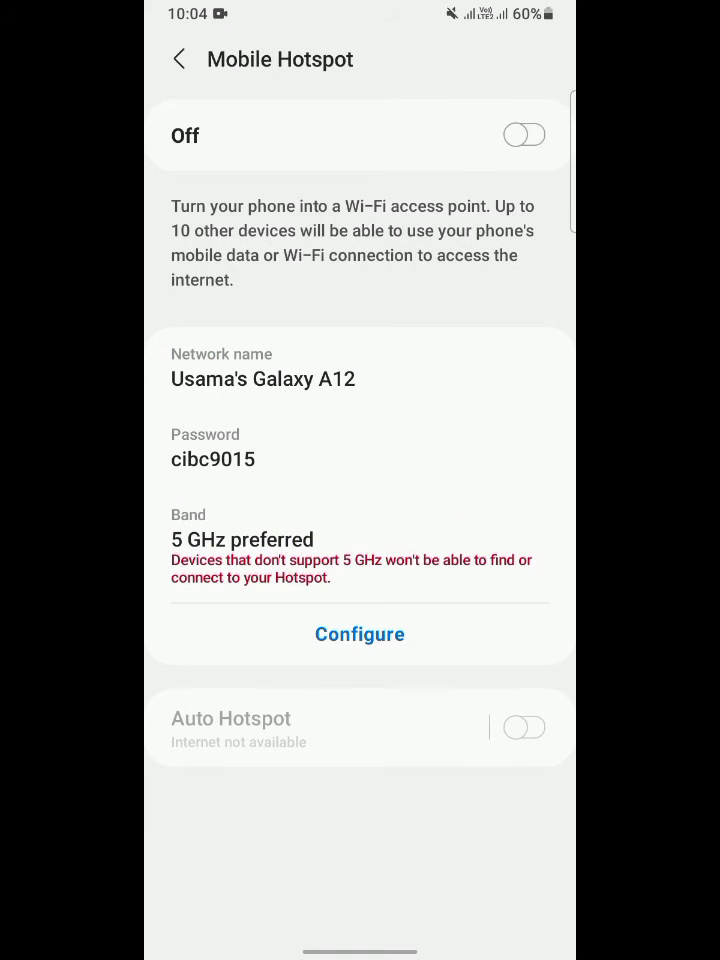
Step: Turn the Mobile Hotspot toggle on and return to the home screen
left_click(524, 134)
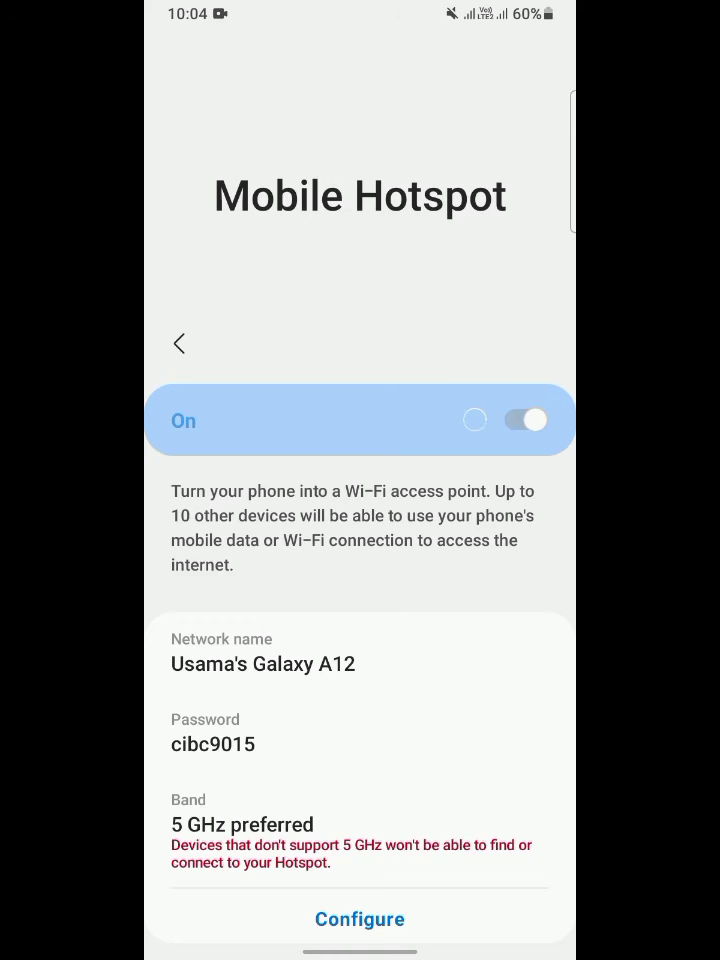
left_click(524, 420)
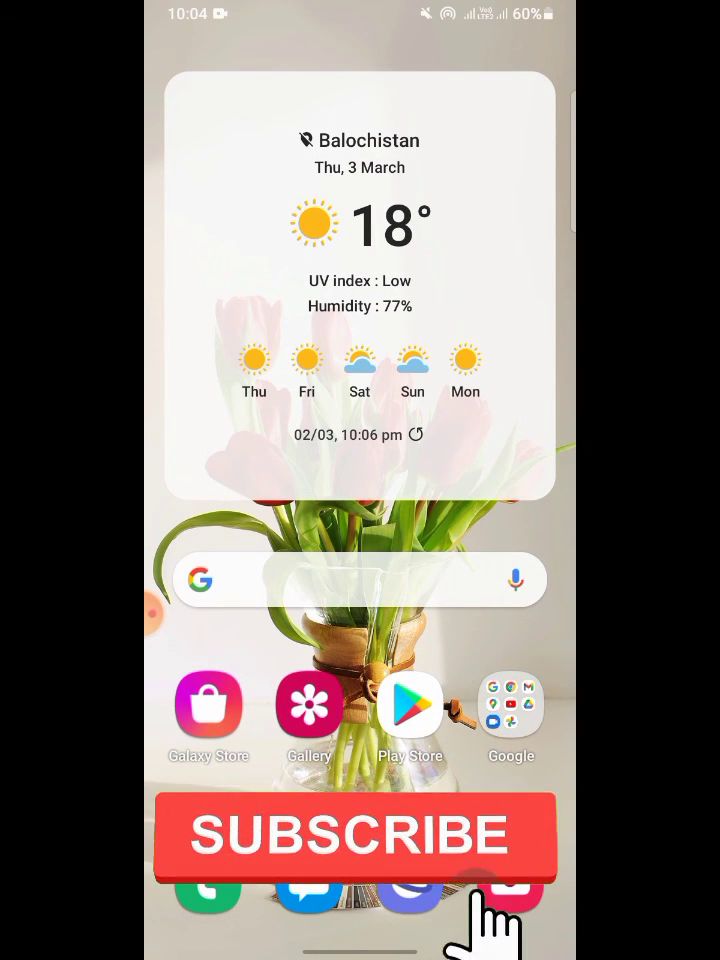
left_click(360, 838)
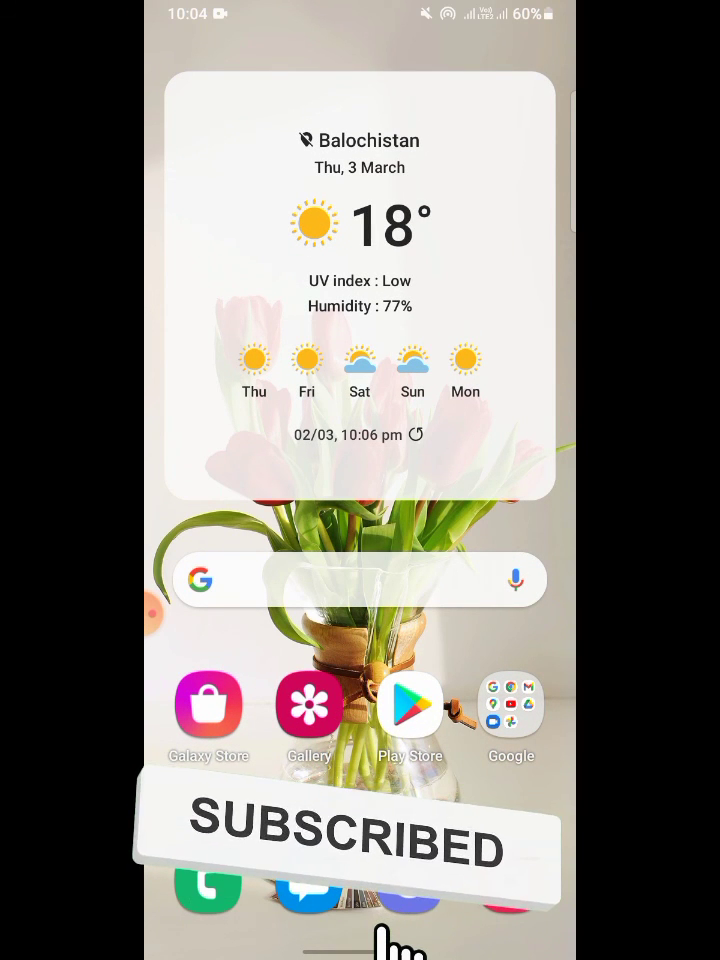